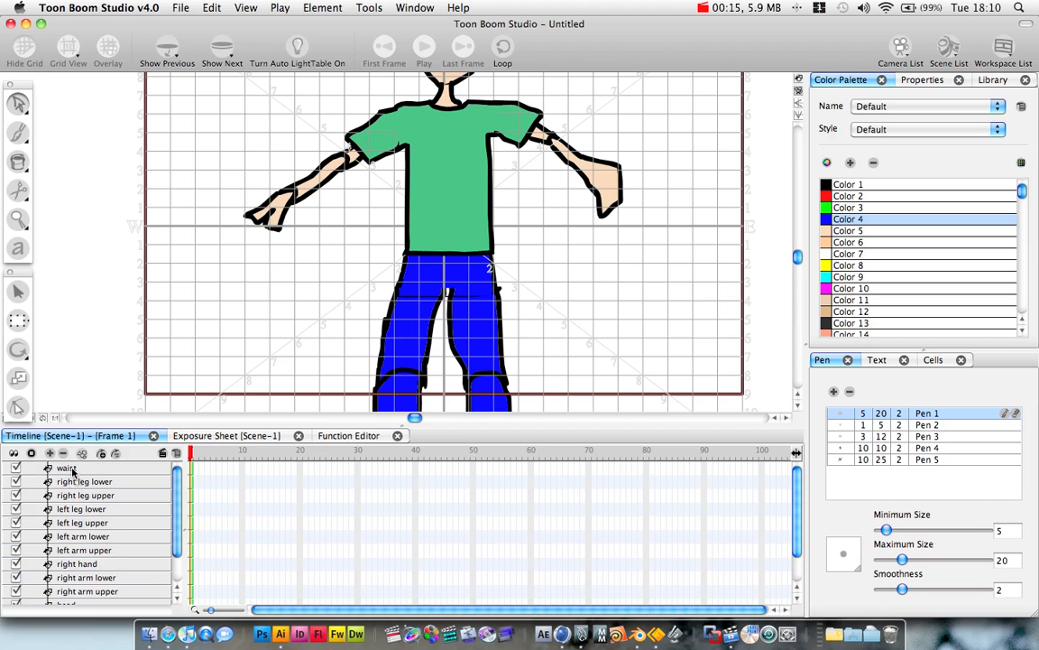
Move the head layer to the very top of the timeline layer list.
scroll(down, 3)
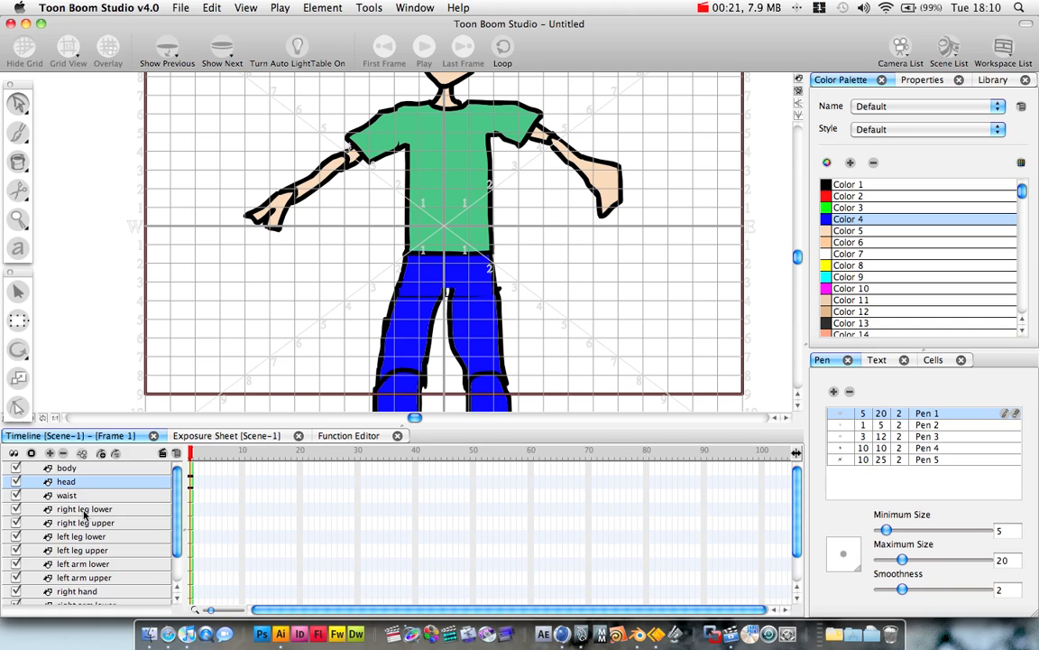
click(65, 480)
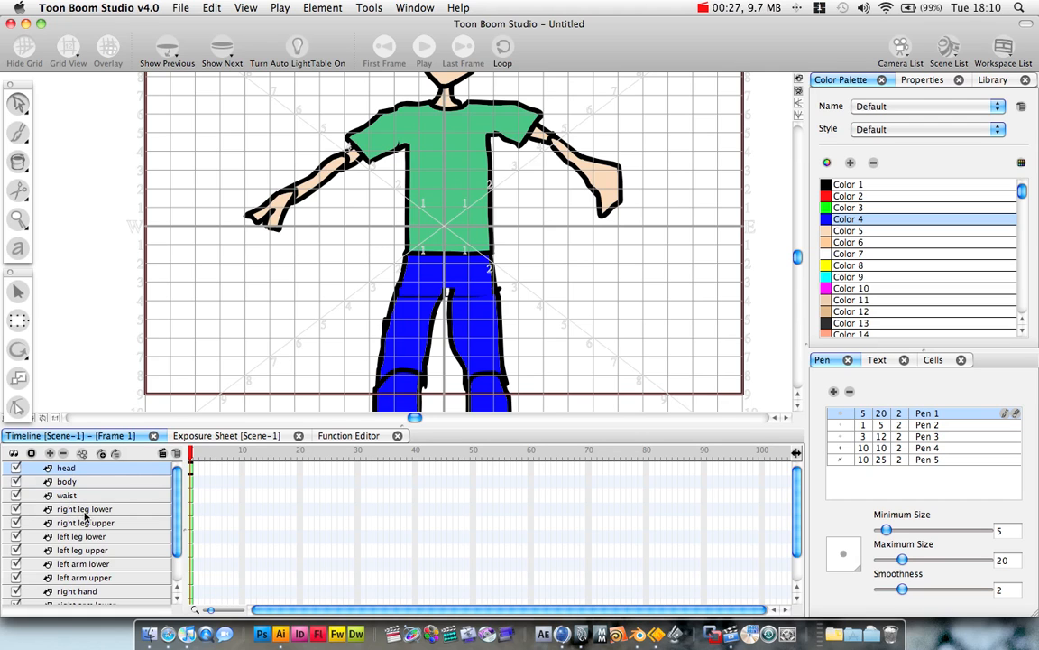
mouse_move(202, 330)
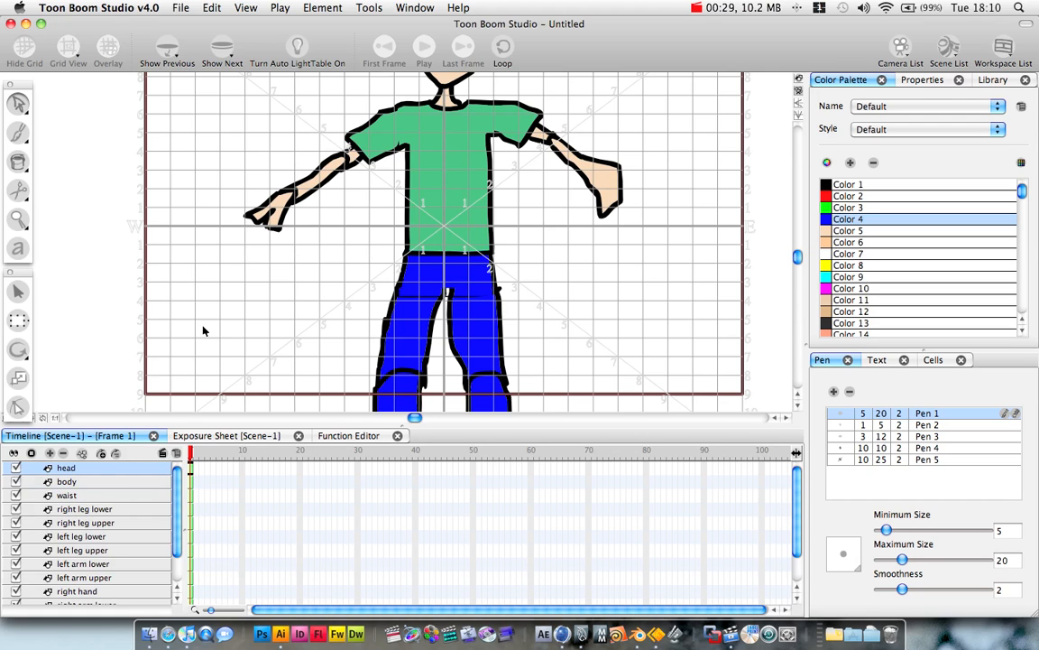
mouse_move(61, 116)
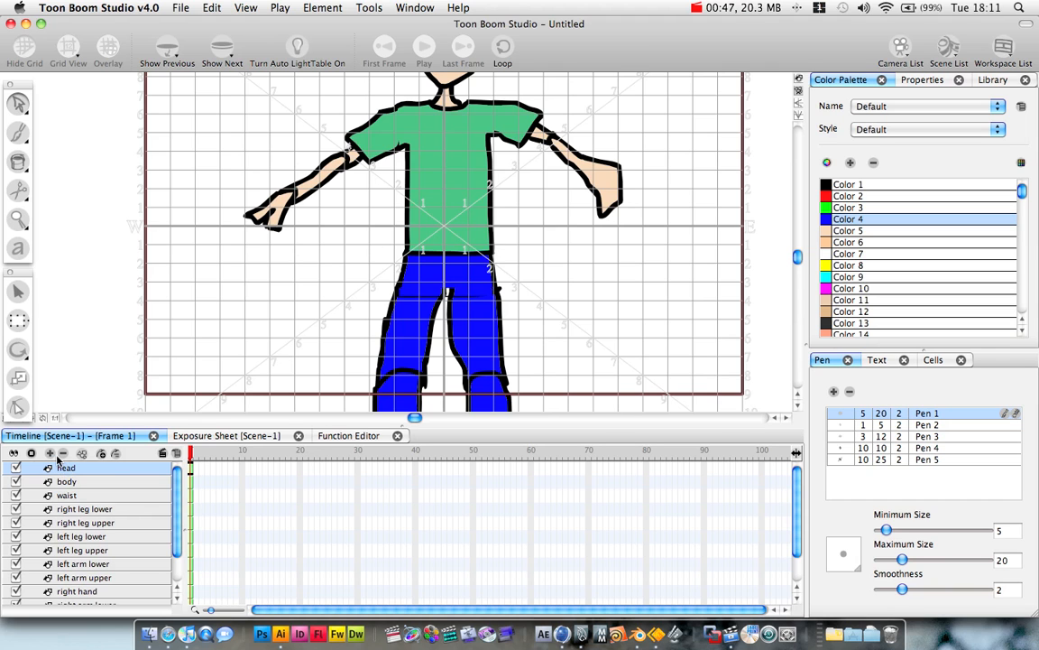
Add a new element, convert it to a peg and place the body layer under it.
click(50, 455)
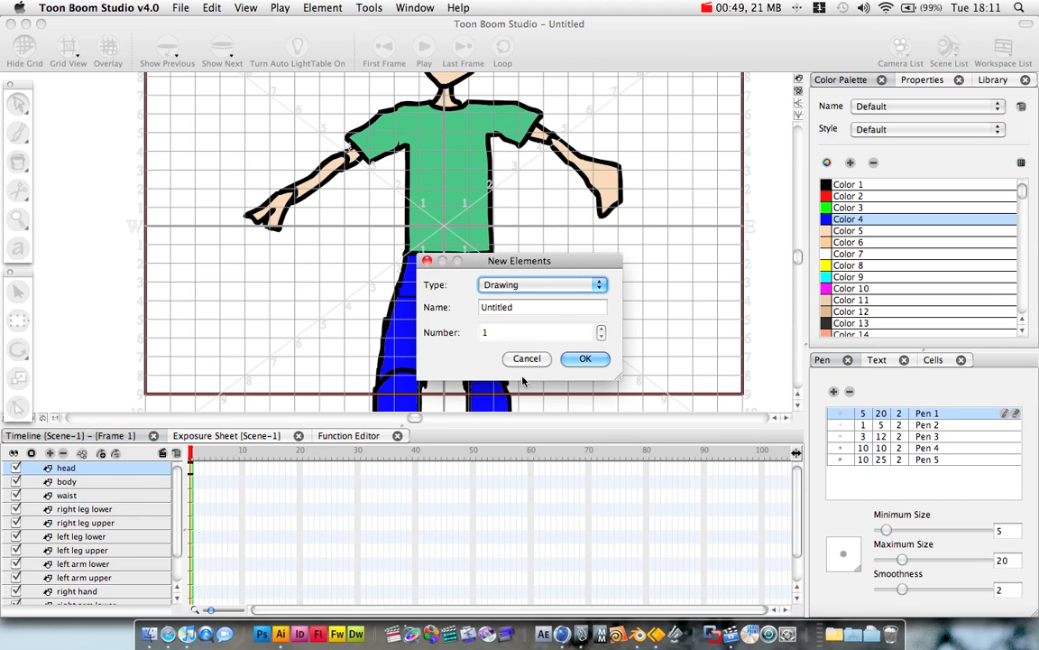
click(584, 357)
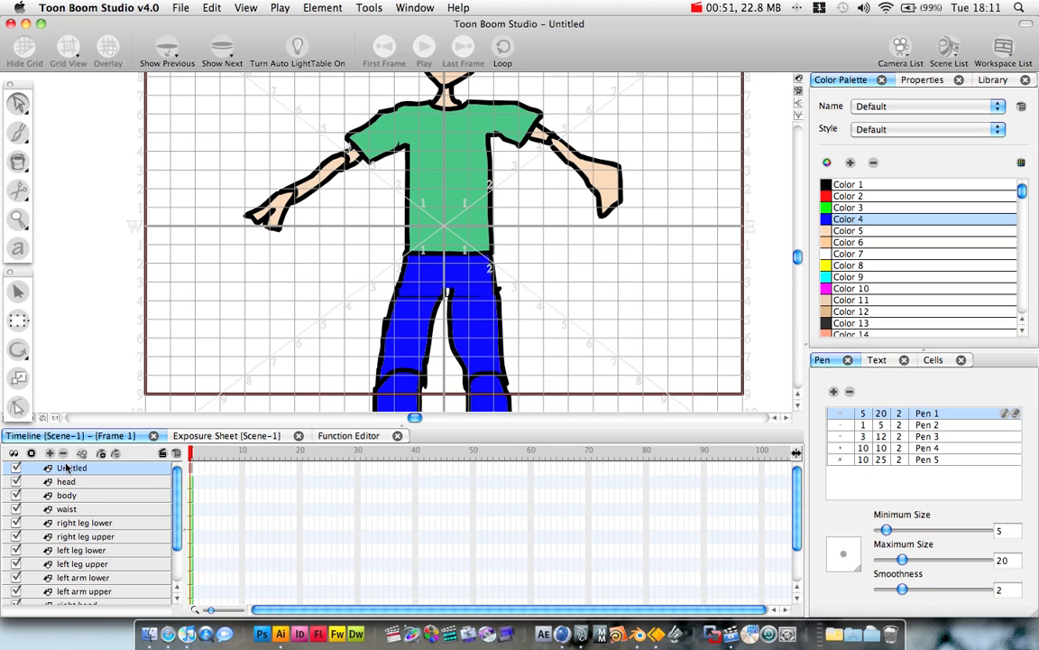
right_click(69, 467)
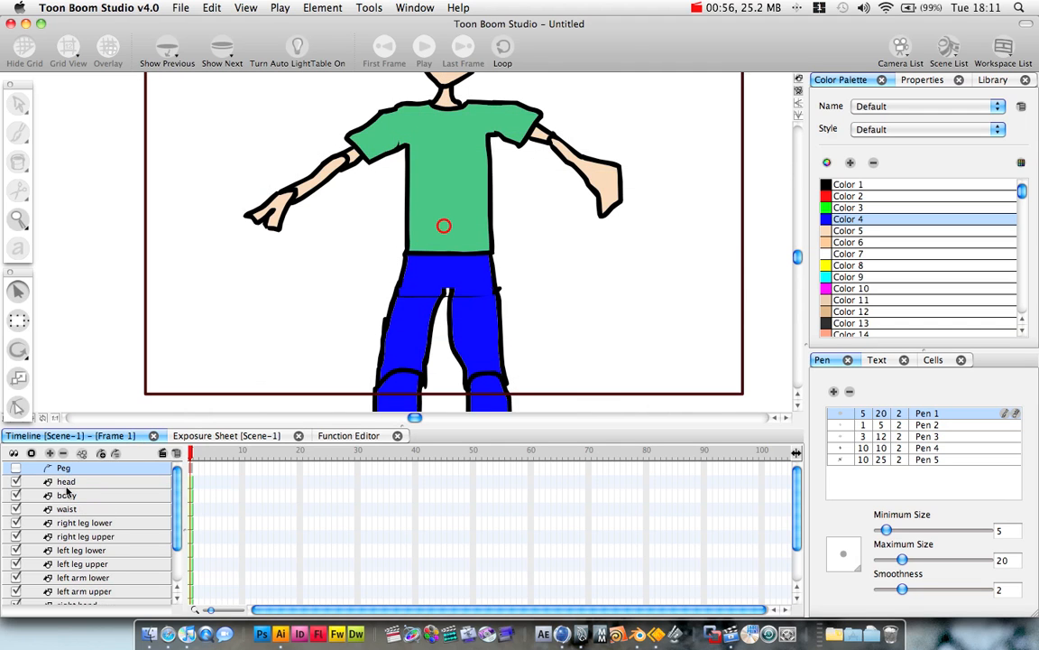
click(66, 495)
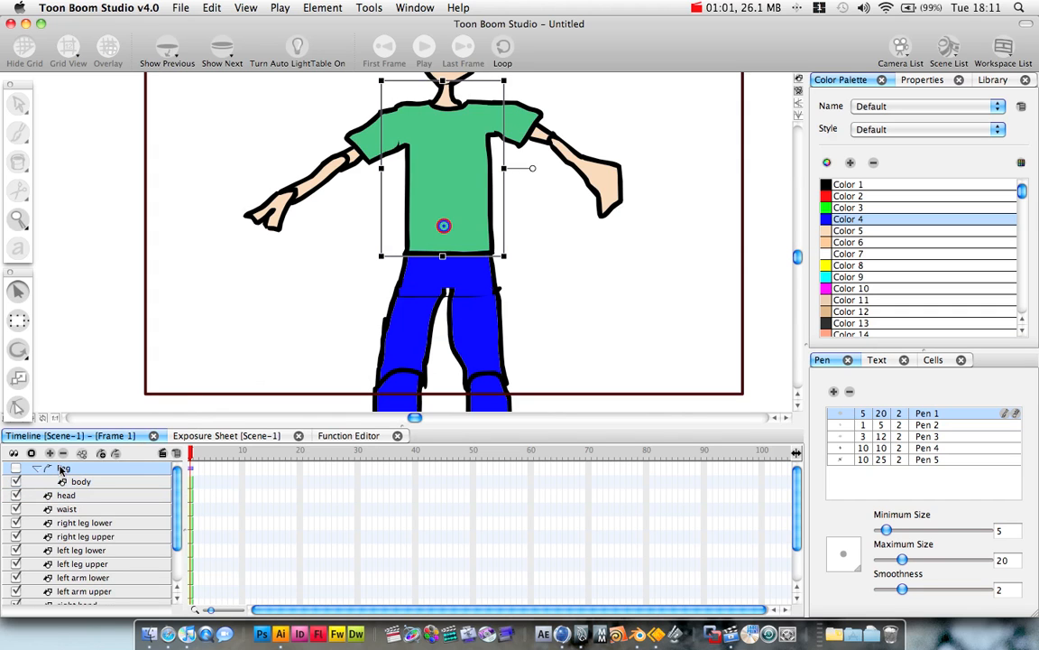
Rename the peg 'upper body', nest head under it, and name a new layer 'lower body'.
right_click(63, 468)
text(upper b)
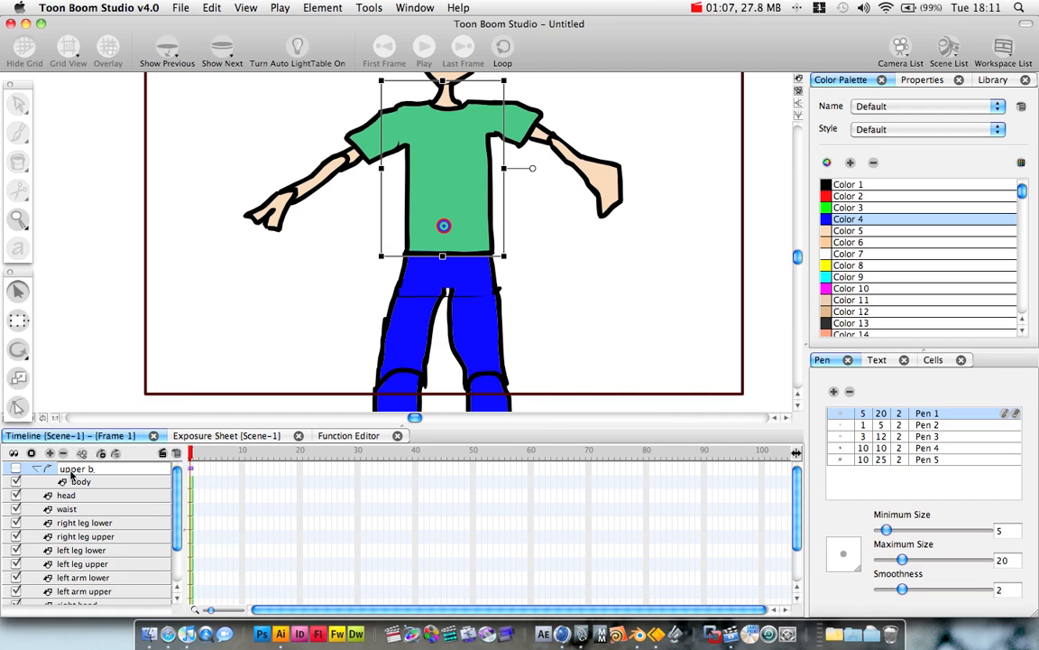
click(80, 469)
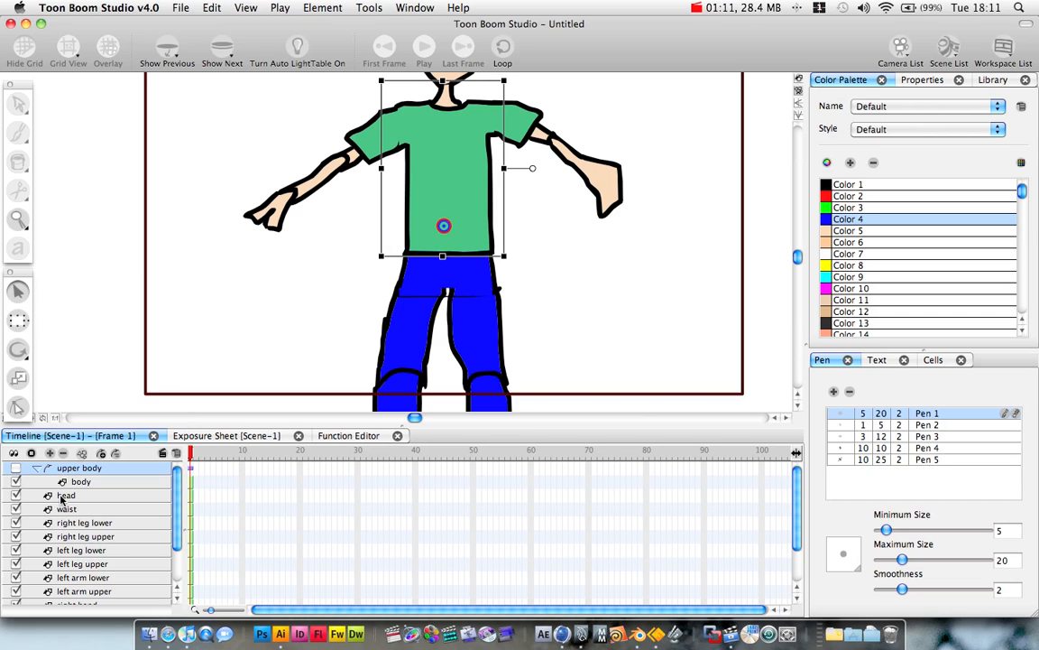
click(61, 494)
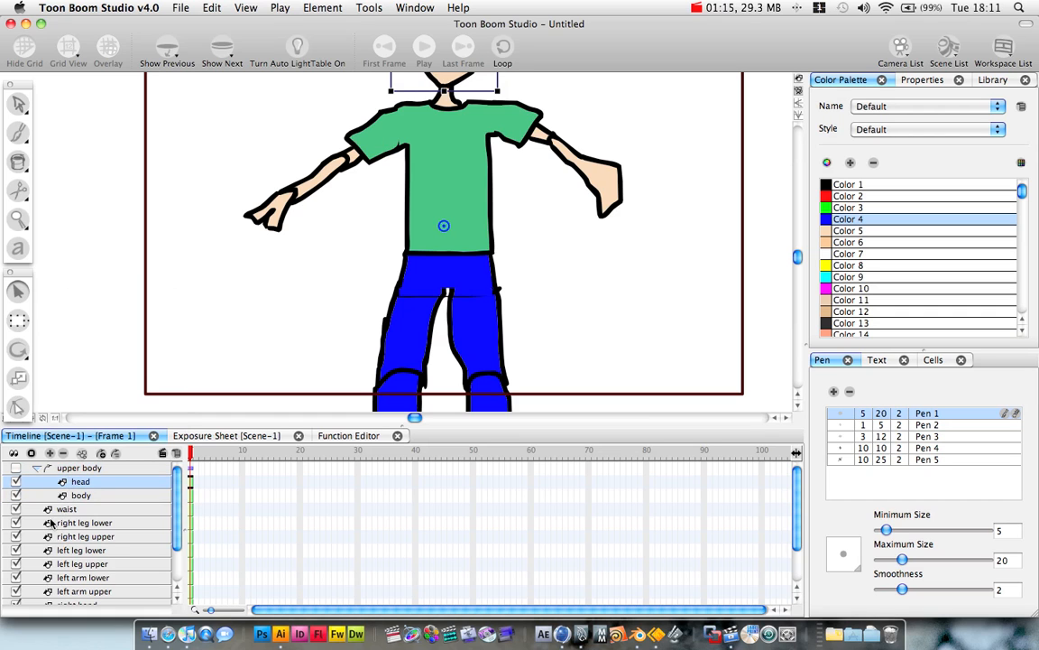
mouse_move(63, 509)
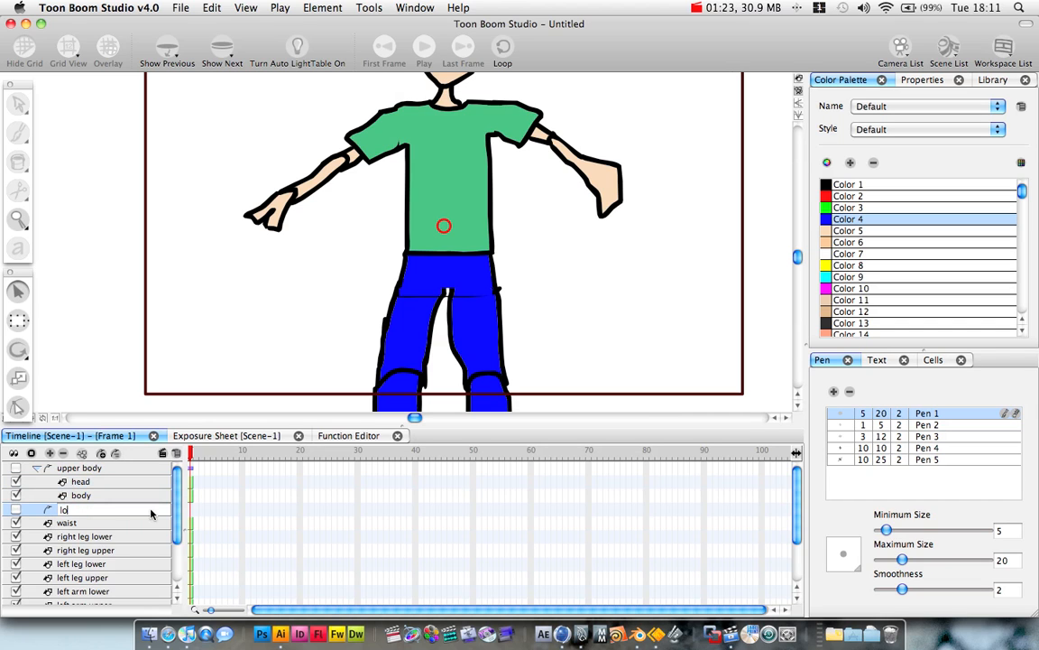
text(lower body)
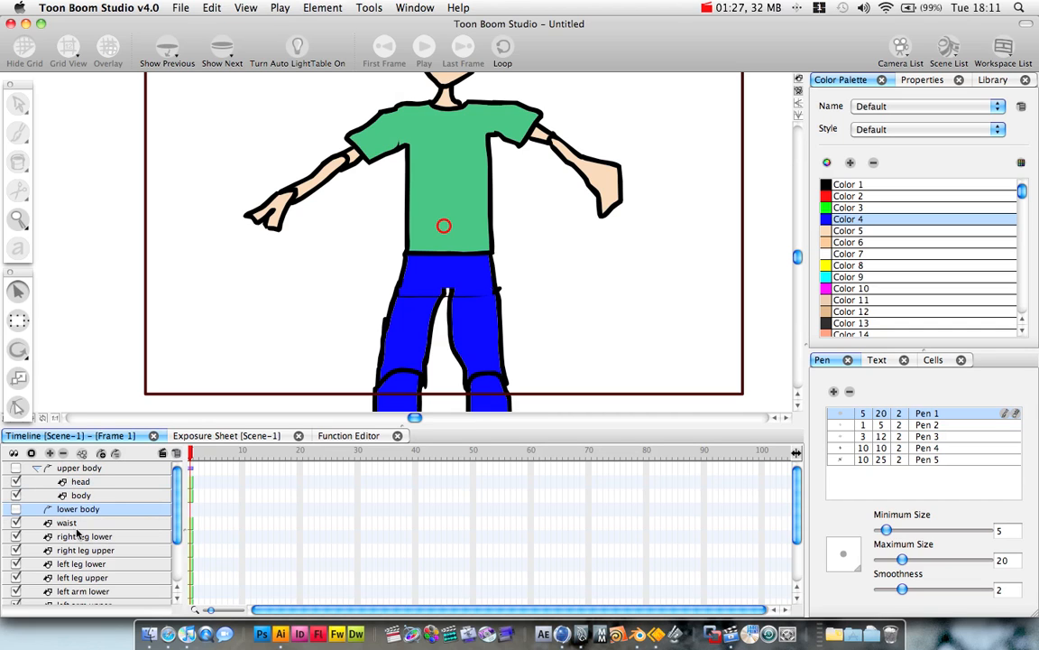
Nest waist under the lower body peg and each lower leg under its upper leg.
click(65, 521)
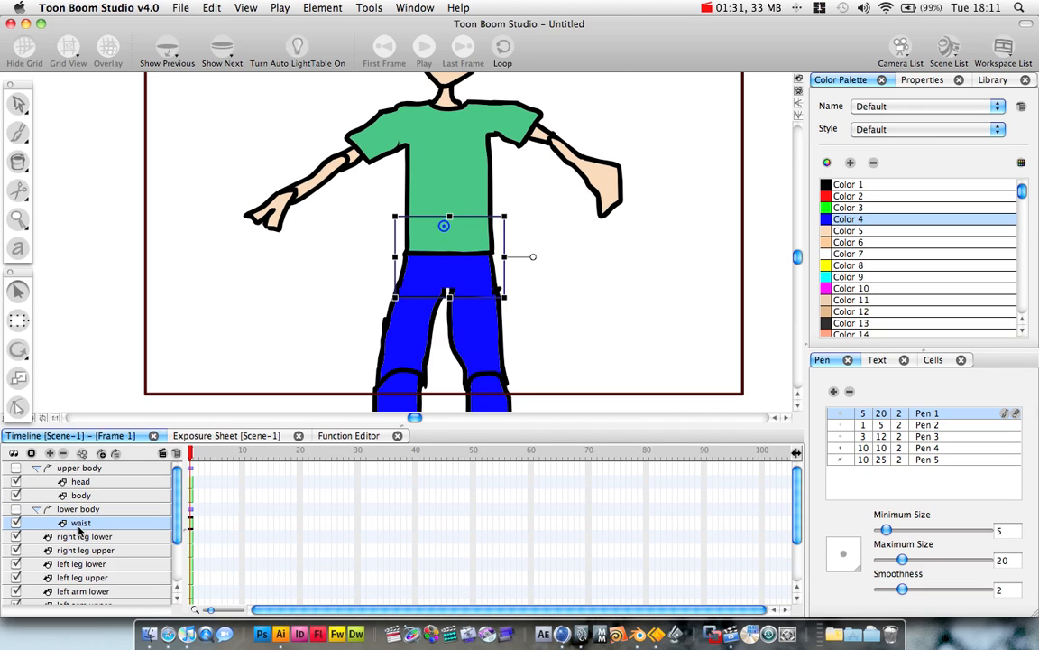
click(85, 536)
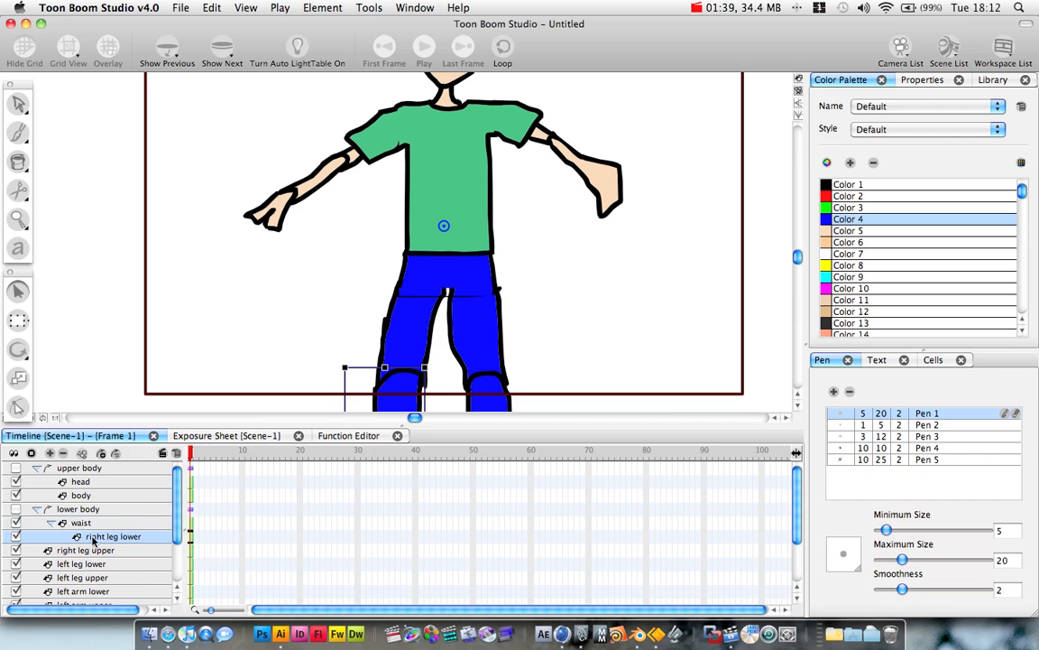
click(87, 554)
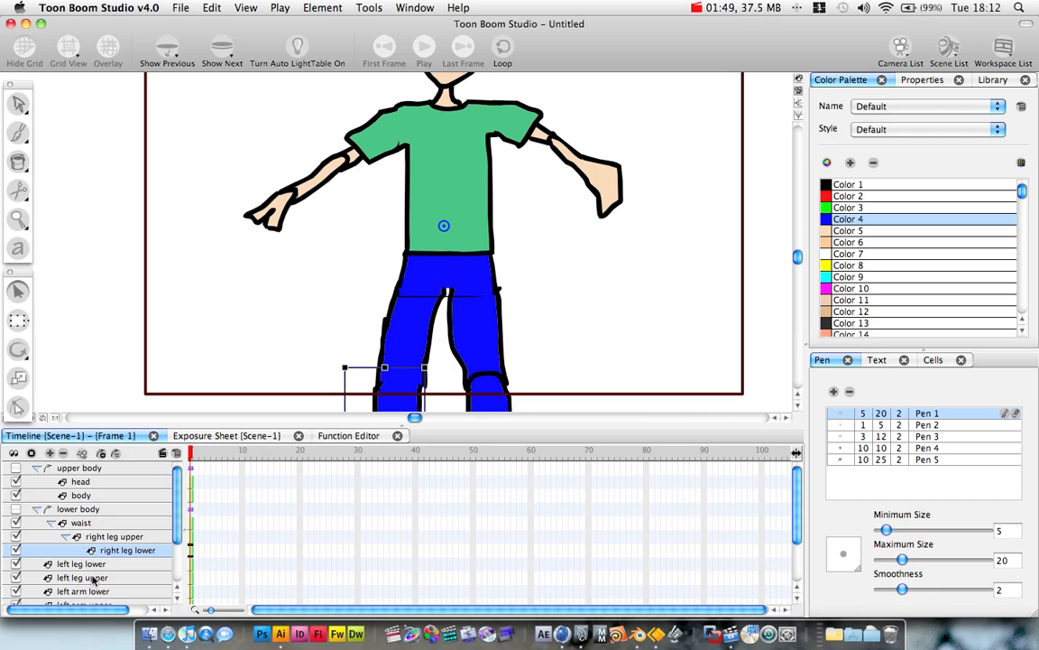
click(79, 577)
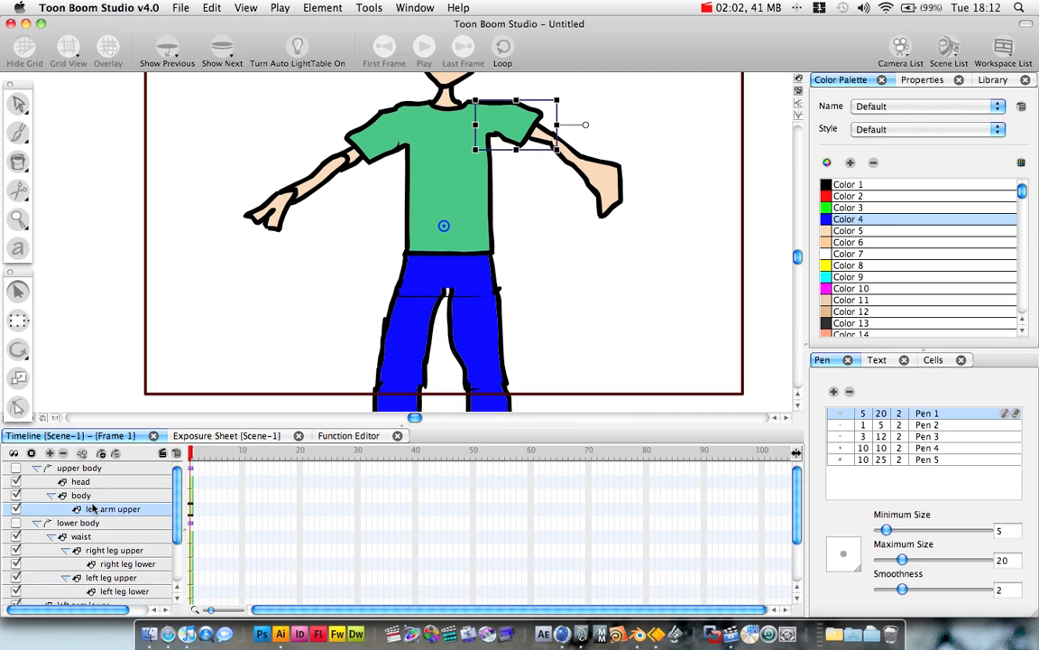
scroll(down, 3)
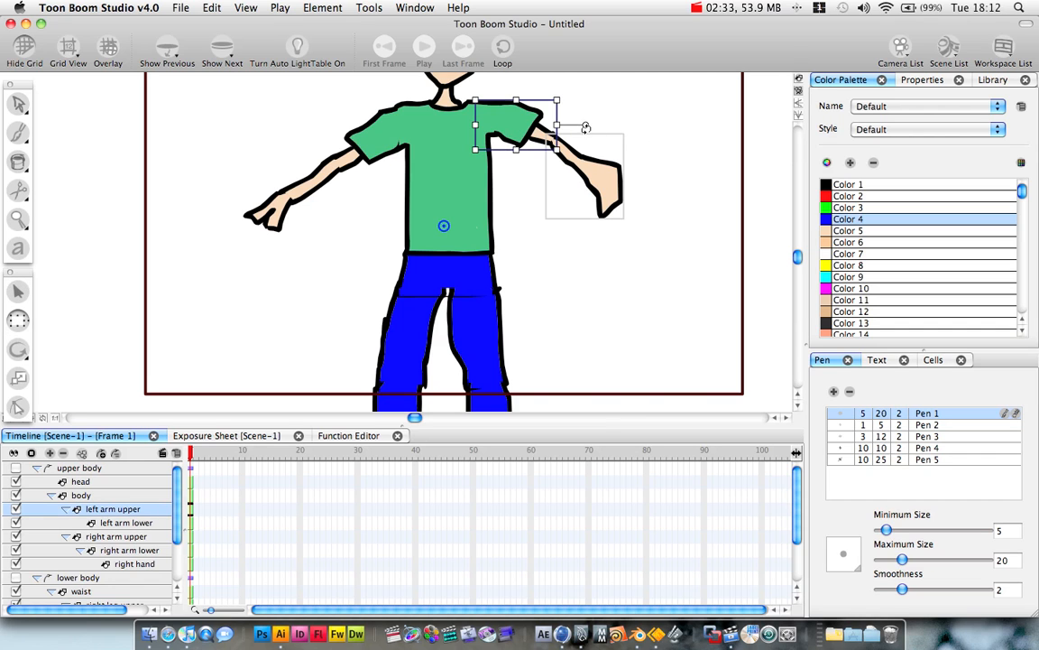
mouse_move(570, 60)
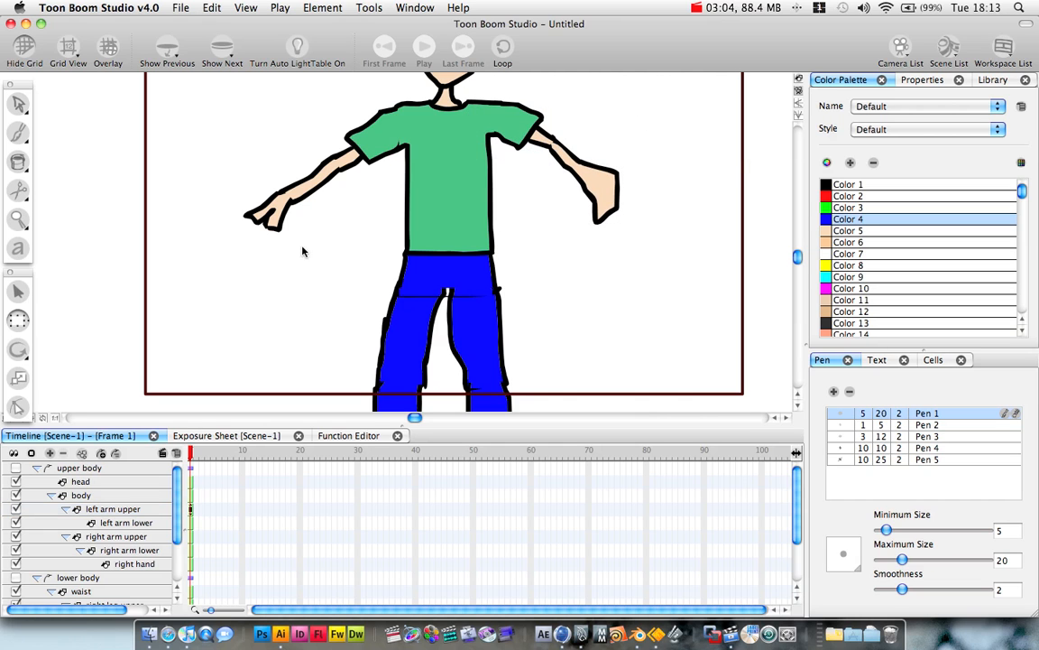
Clear the stage selection after nesting the arm chains under body.
click(99, 509)
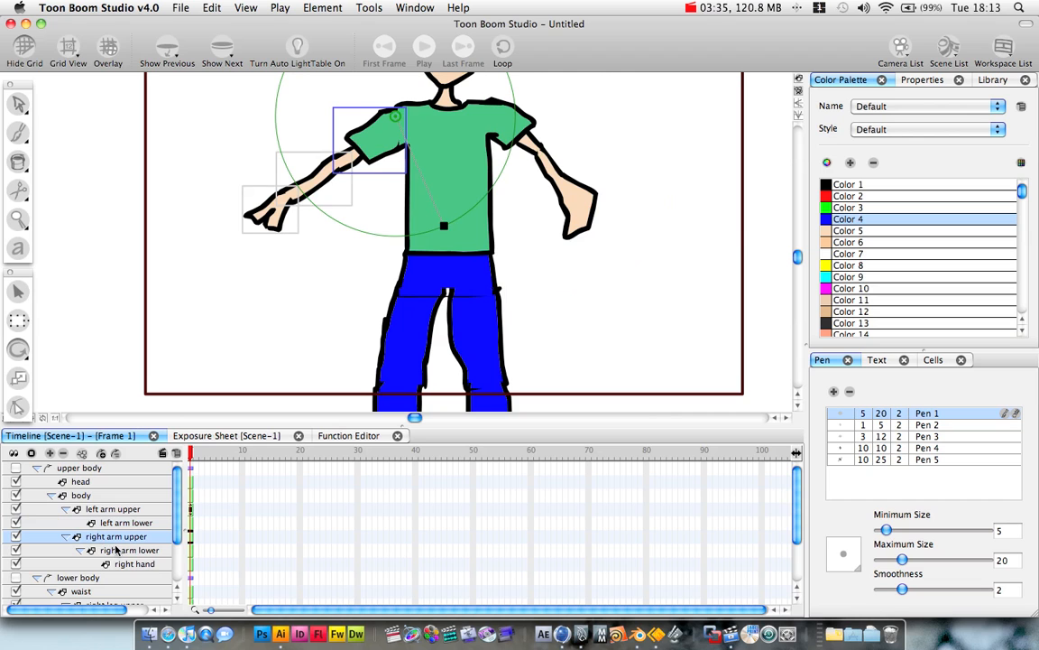
Check rotation pivots on the right arm upper, upper body peg and body layer, undoing a stray rotation.
click(123, 548)
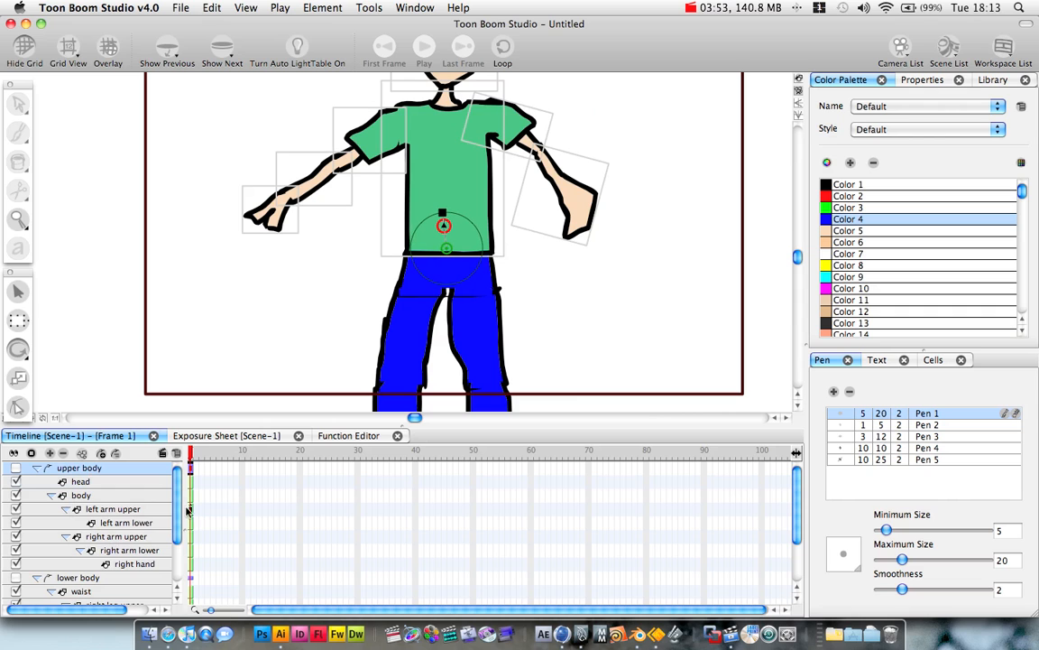
click(76, 578)
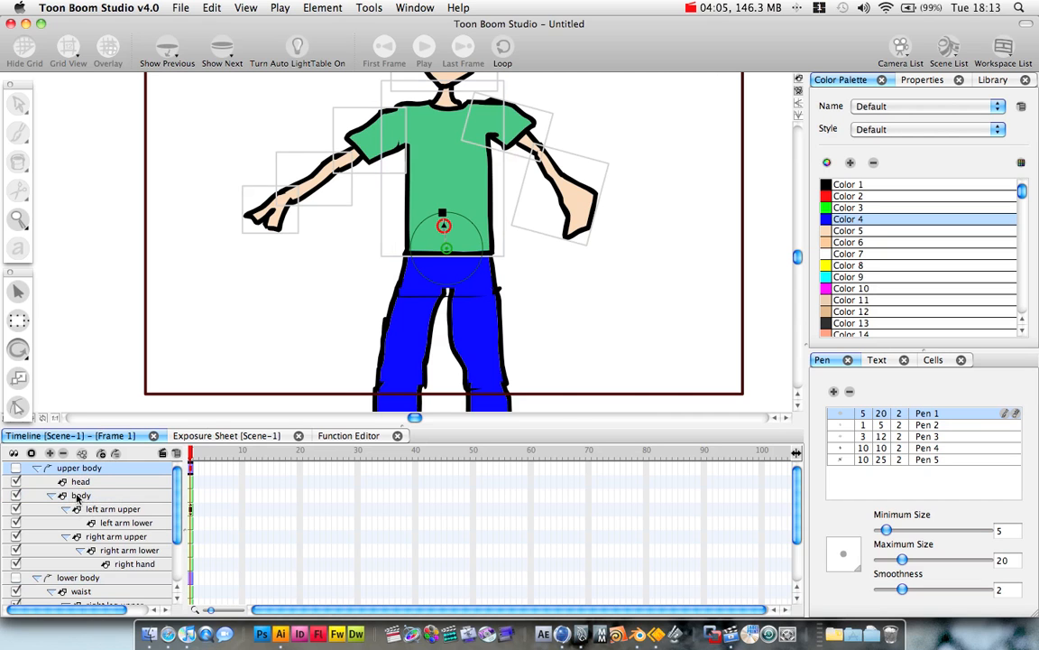
click(79, 495)
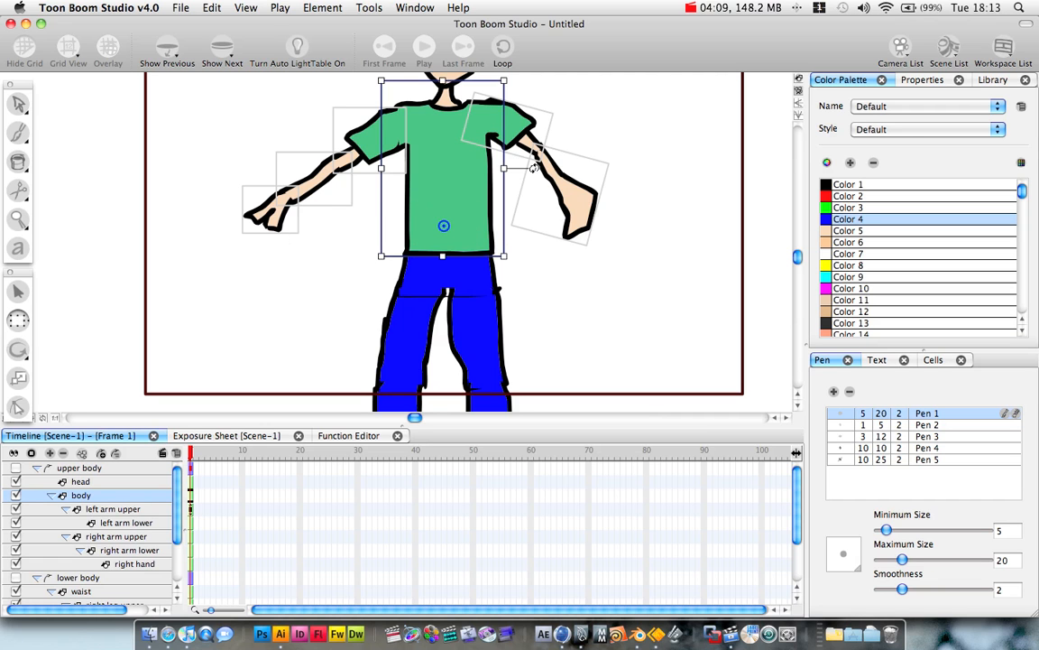
key(cmd+z)
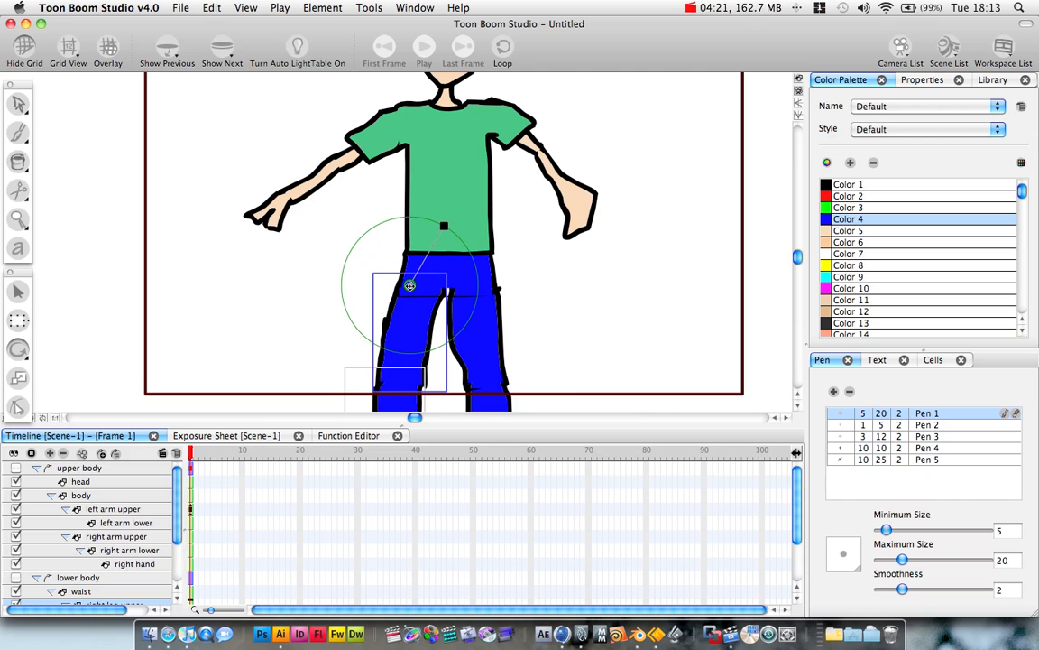
scroll(down, 3)
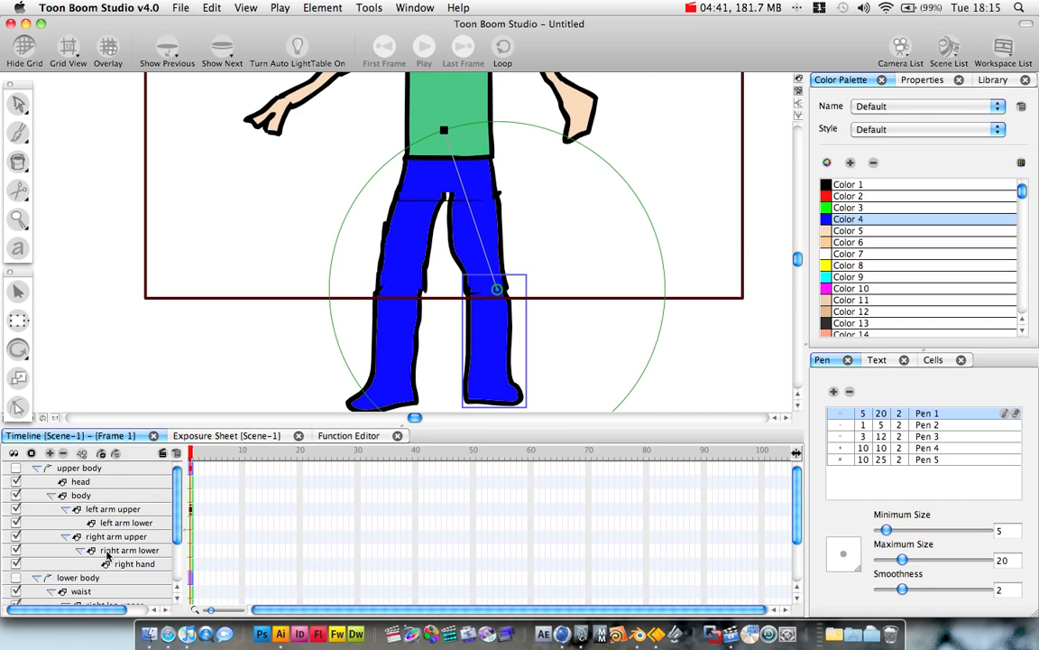
mouse_move(86, 509)
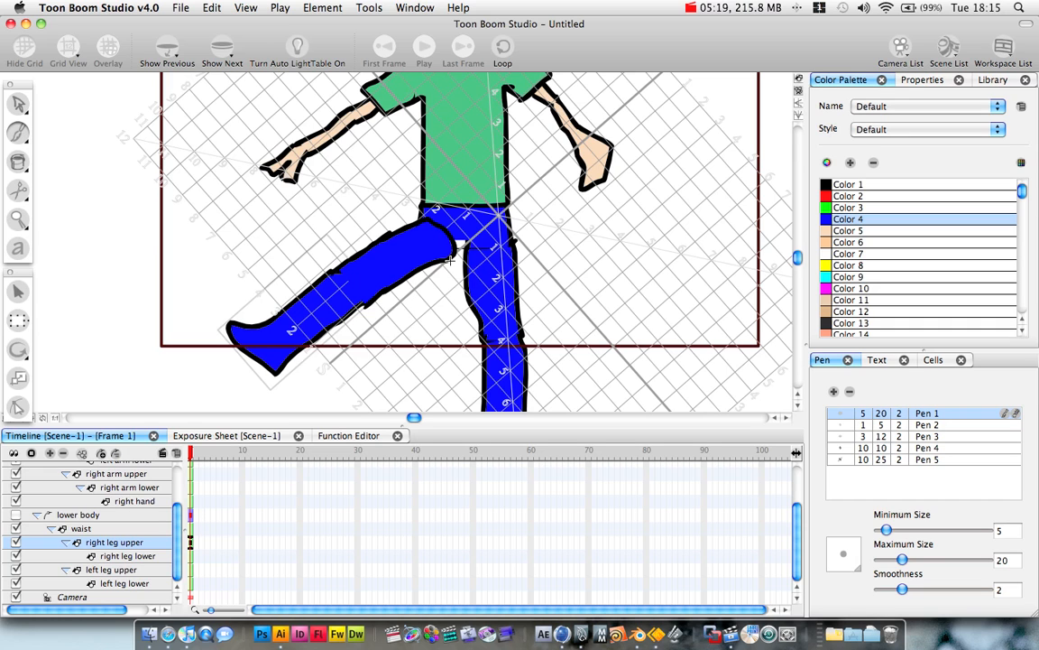
mouse_move(462, 242)
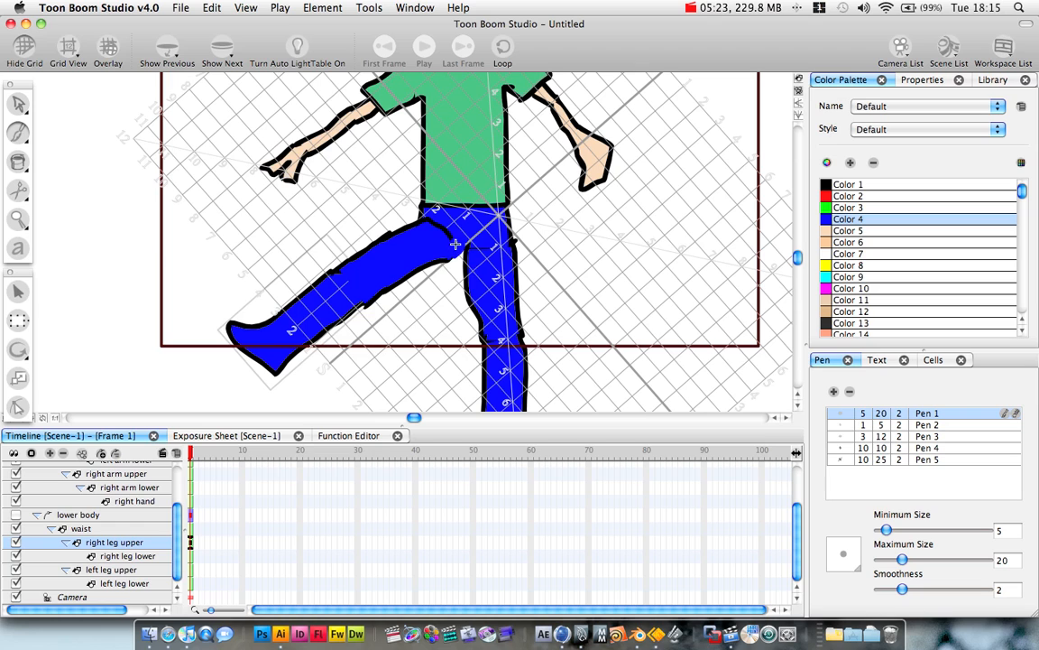
mouse_move(451, 249)
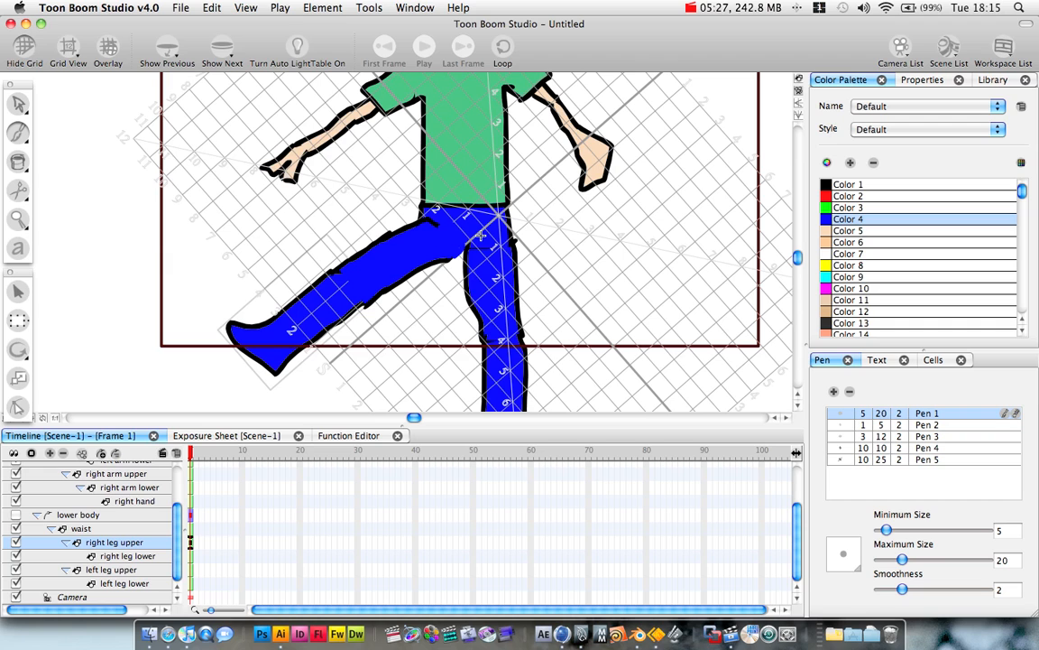
Hide the alignment grid from the stage.
click(848, 184)
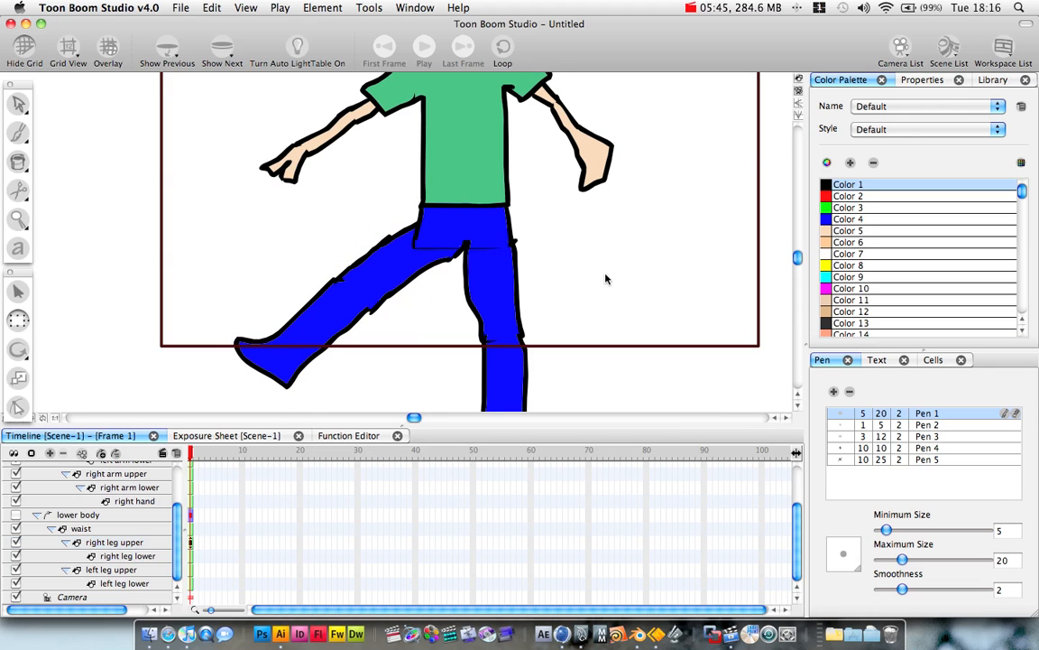
Select a layer in the timeline before switching to the window overview.
click(79, 534)
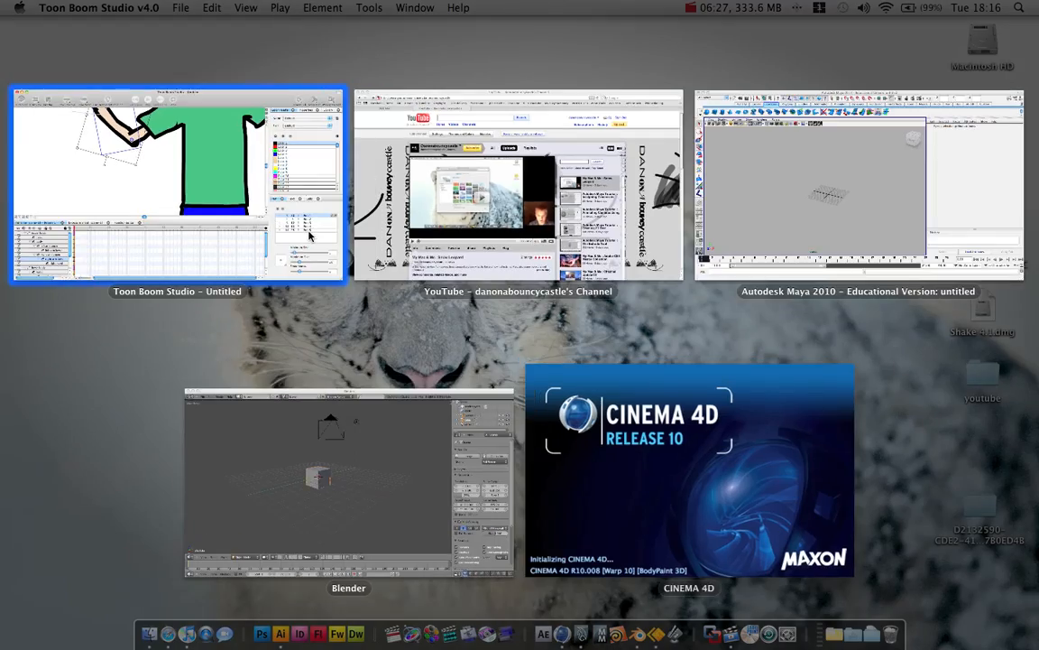
Return to the Toon Boom animation project window.
click(177, 184)
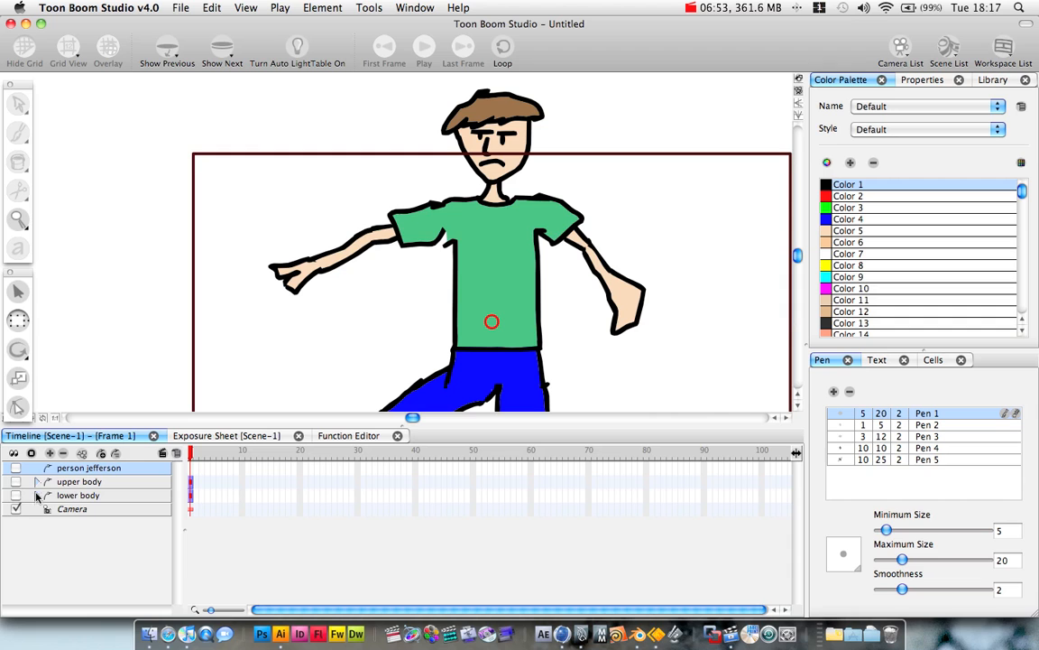
Extend the whole-body peg's children exposure out to about frame 50.
click(78, 494)
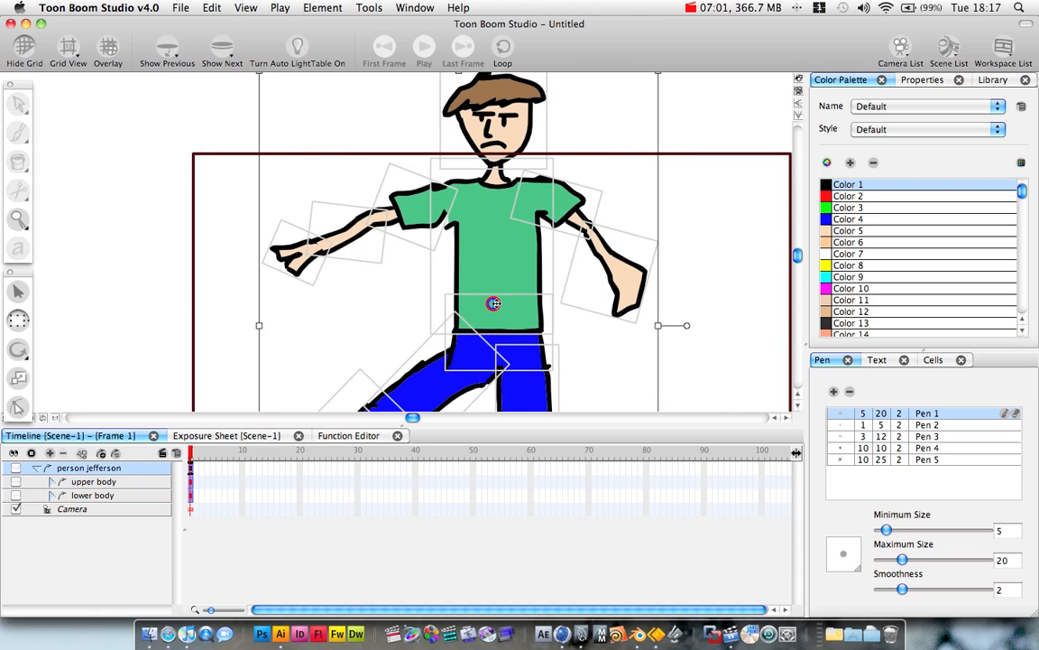
right_click(88, 467)
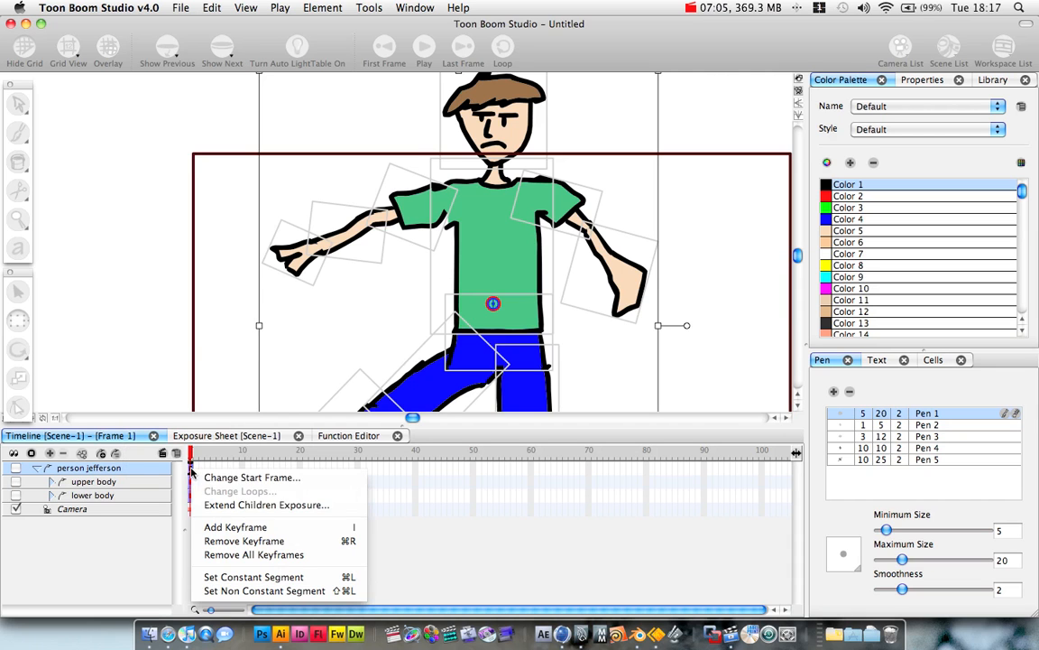
mouse_move(267, 505)
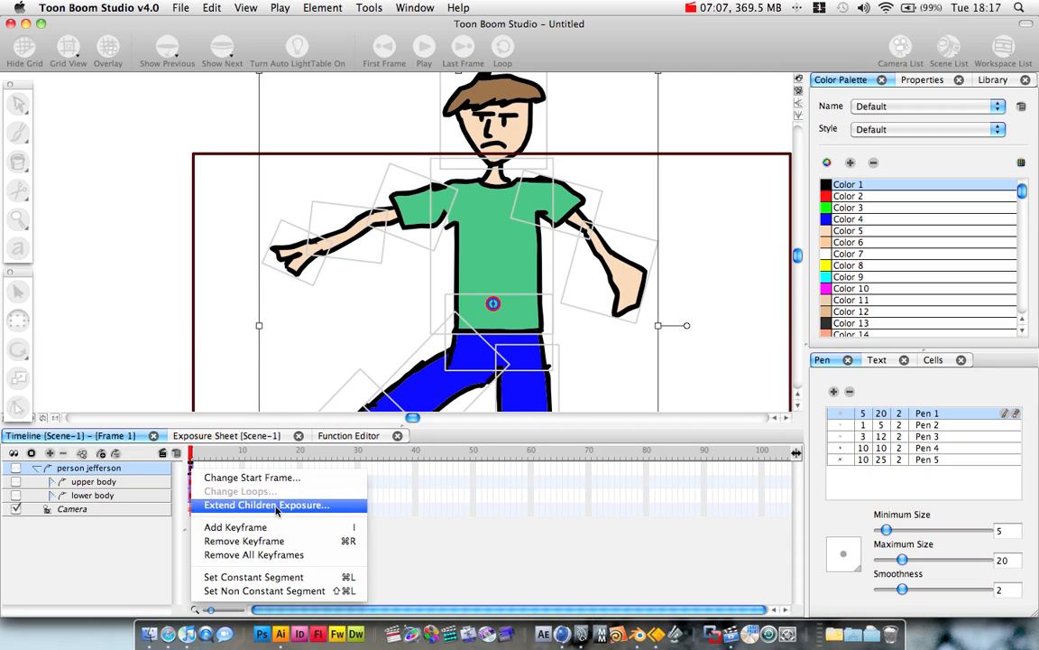
click(274, 505)
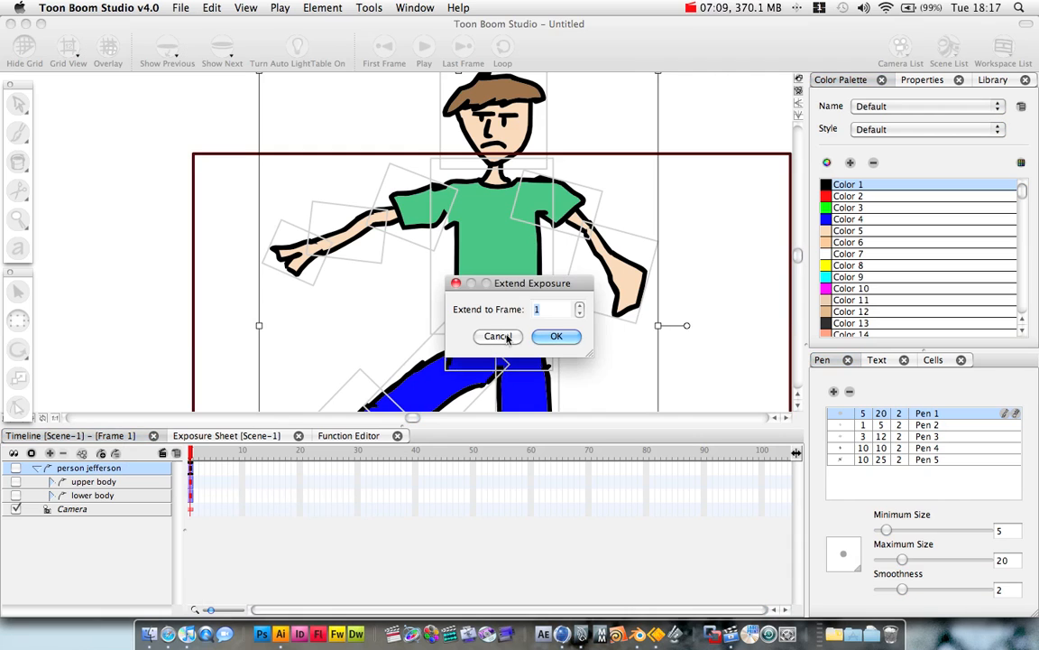
click(555, 337)
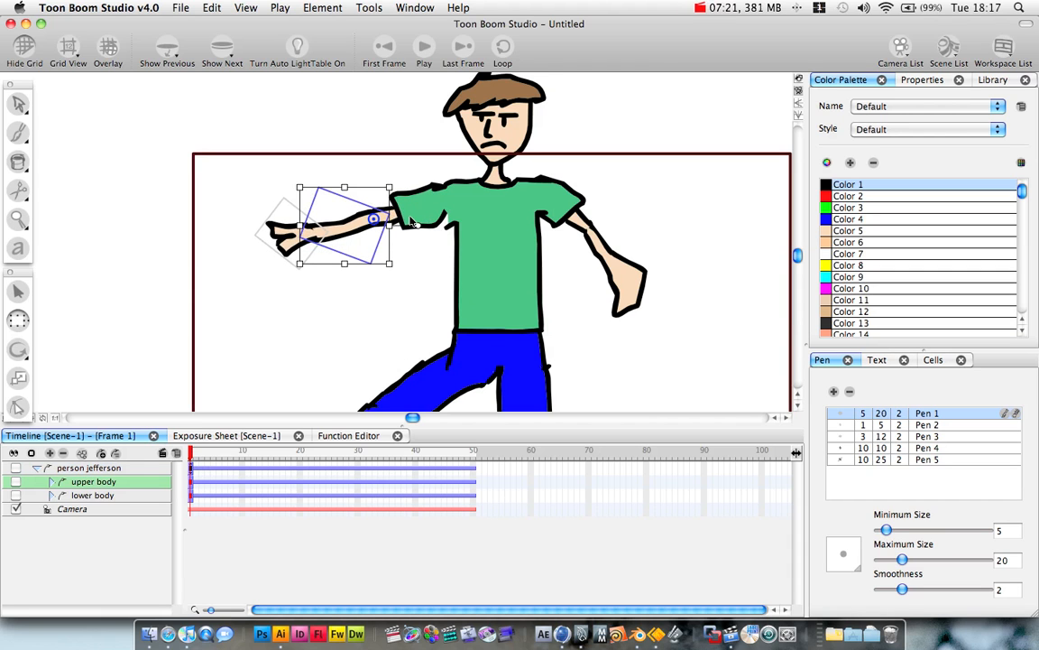
Rotate the arm into a raised pose keyframe, then select the head for rotation.
drag(370, 218, 442, 195)
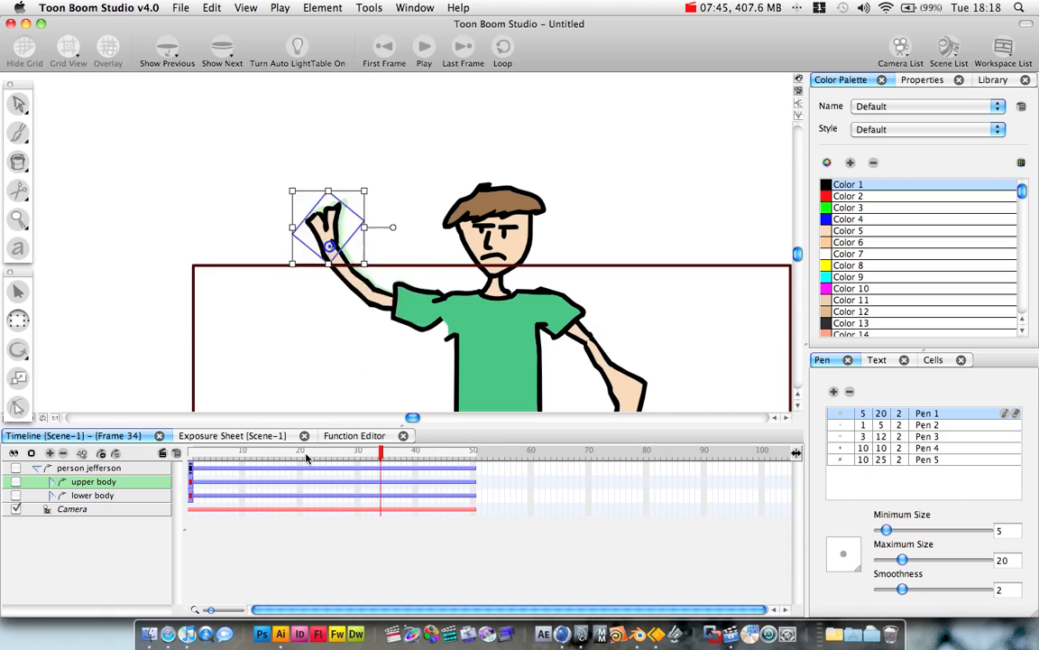
click(307, 458)
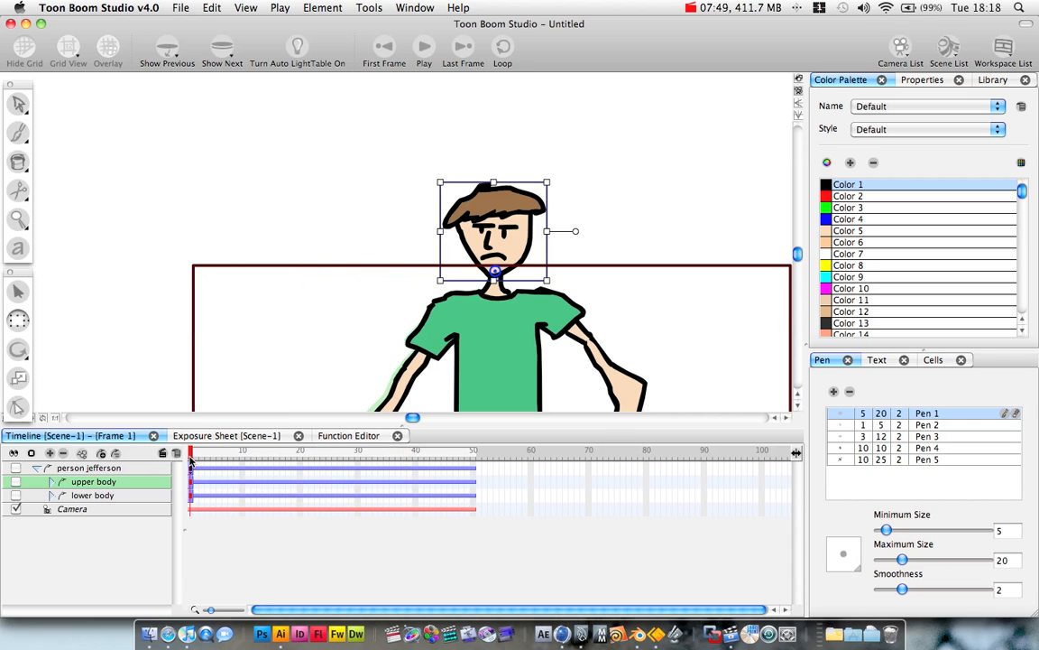
mouse_move(606, 239)
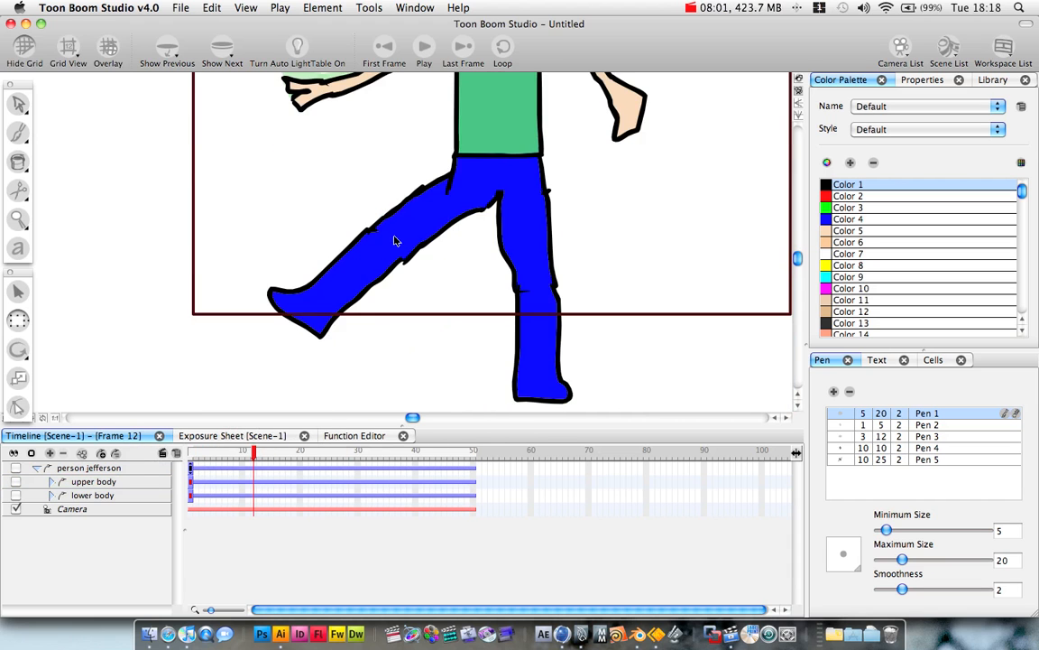
Key the leg kick pose at frame 22 and the raised arm pose around frames 38-49.
click(90, 494)
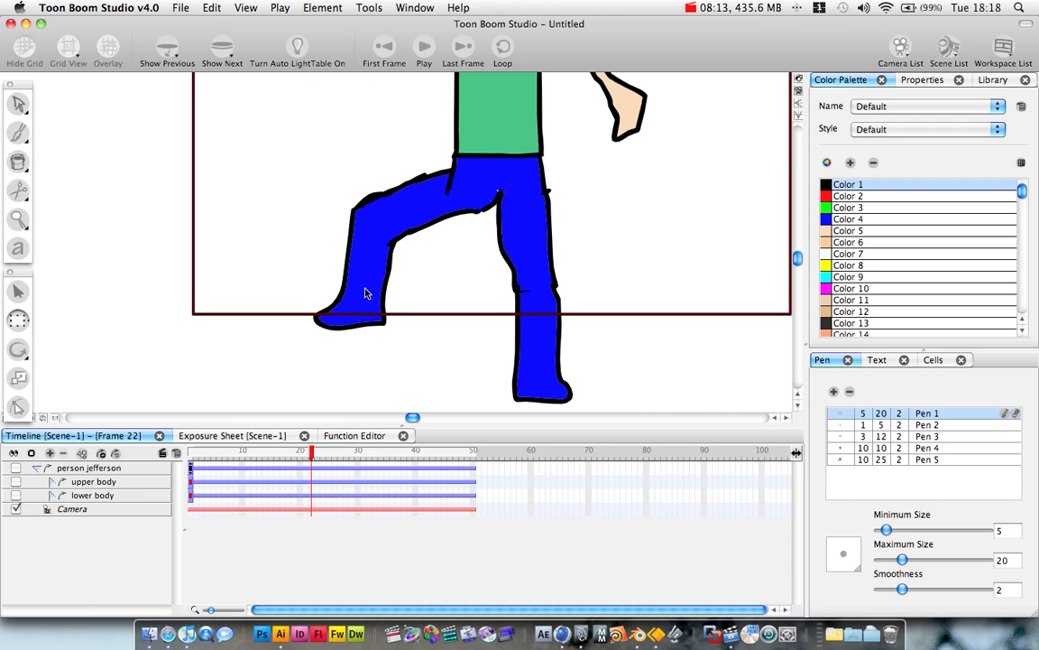
click(92, 494)
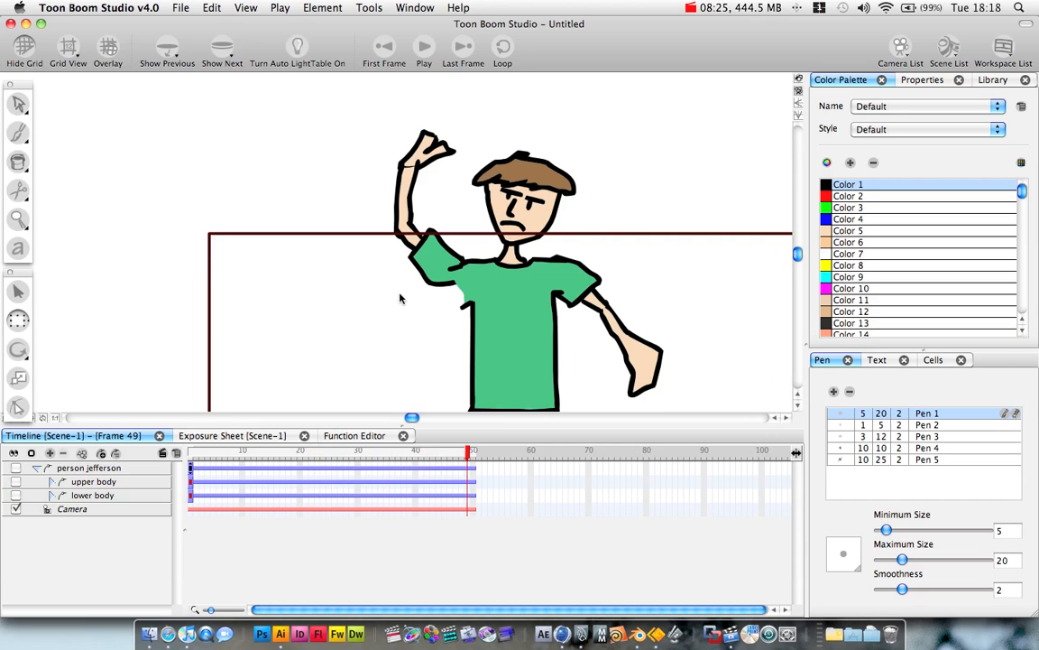
mouse_move(376, 386)
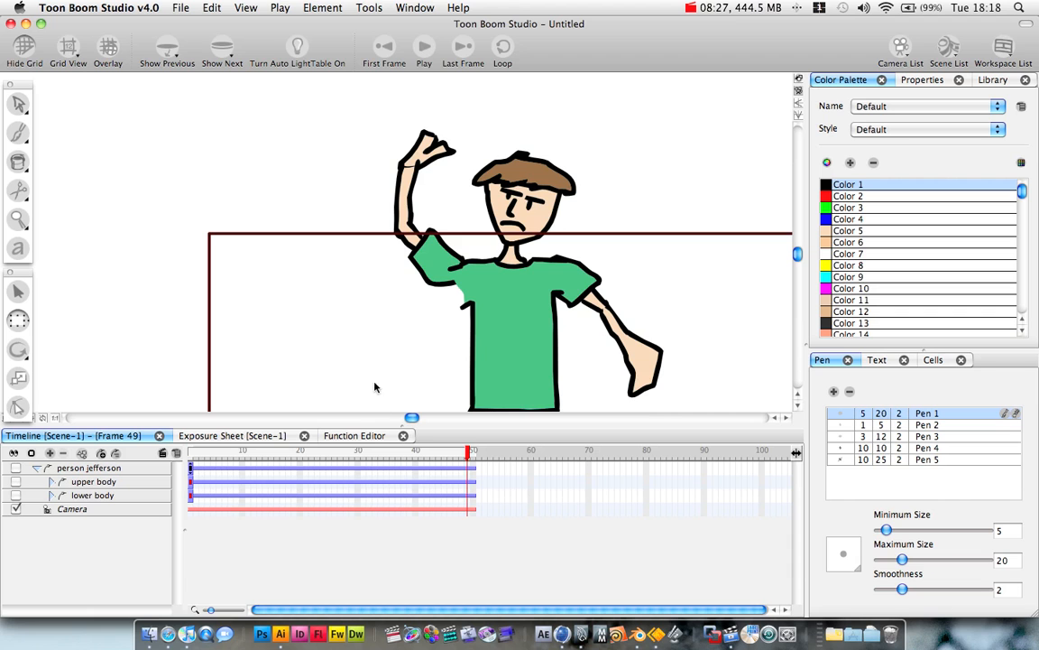
click(404, 455)
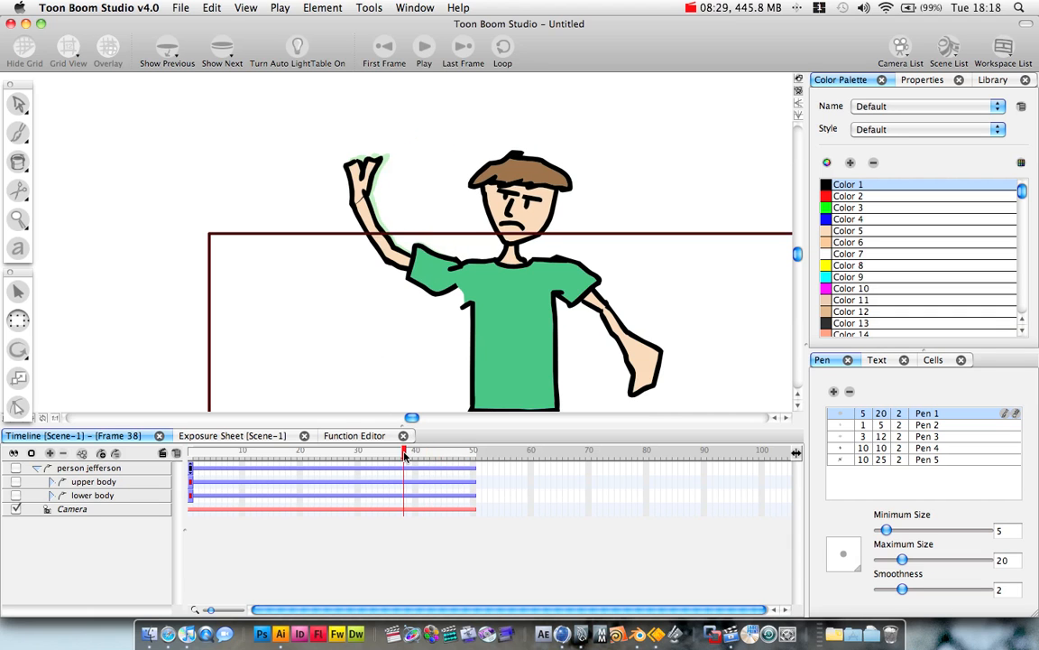
click(275, 454)
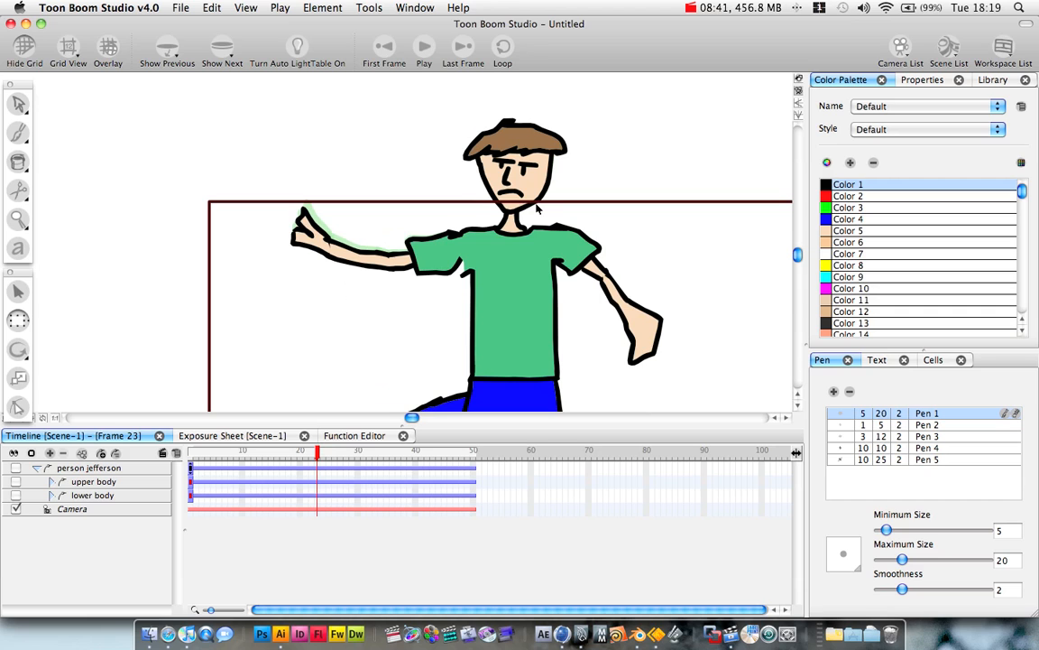
mouse_move(527, 228)
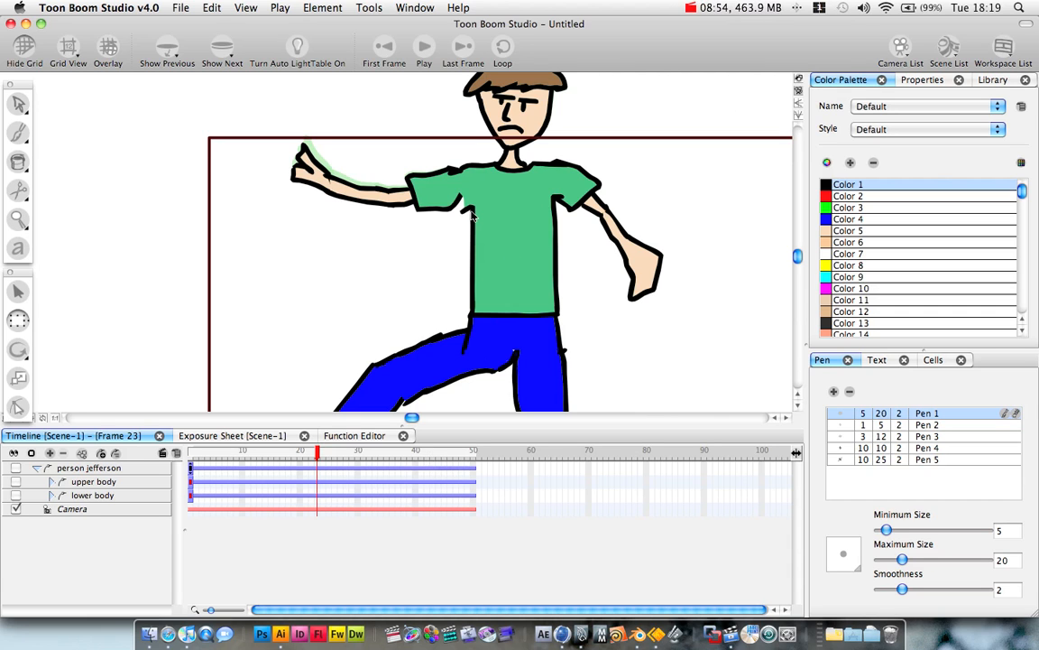
mouse_move(567, 242)
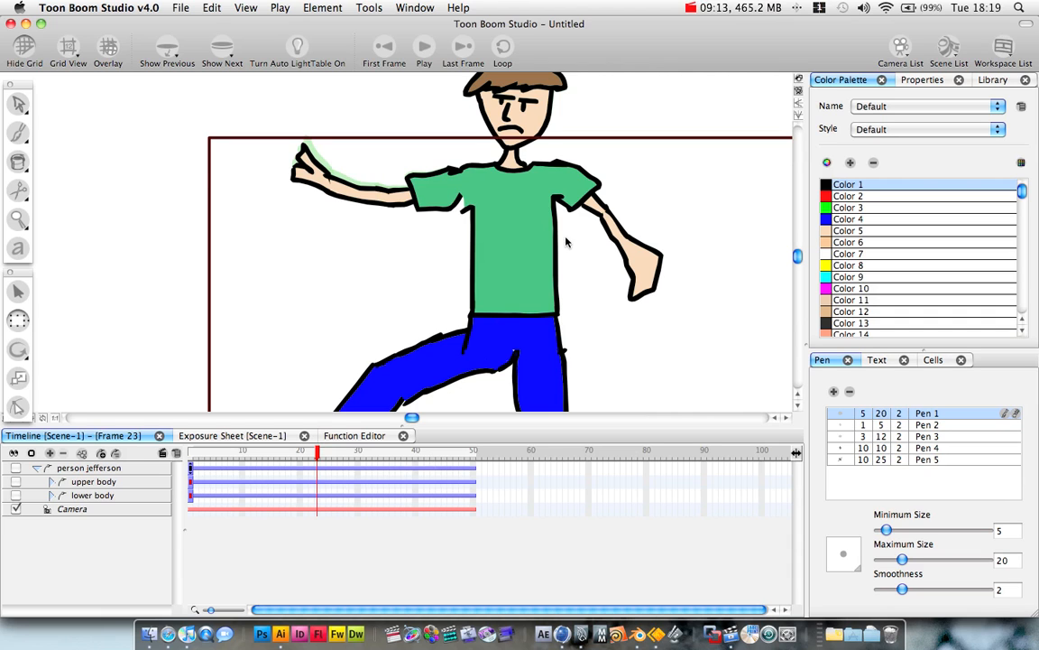
click(700, 7)
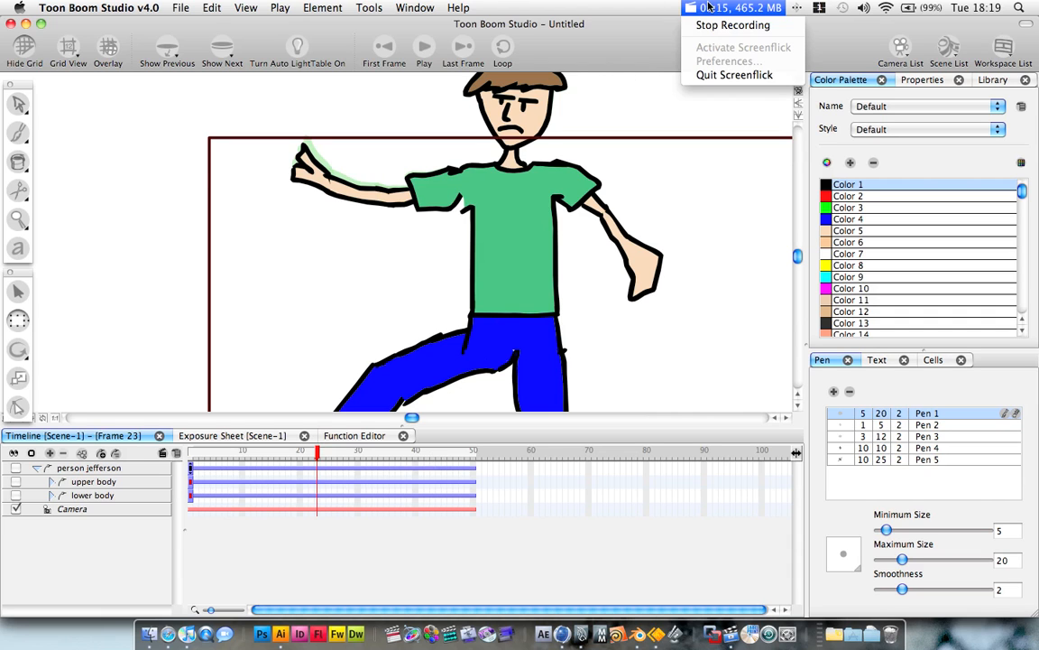